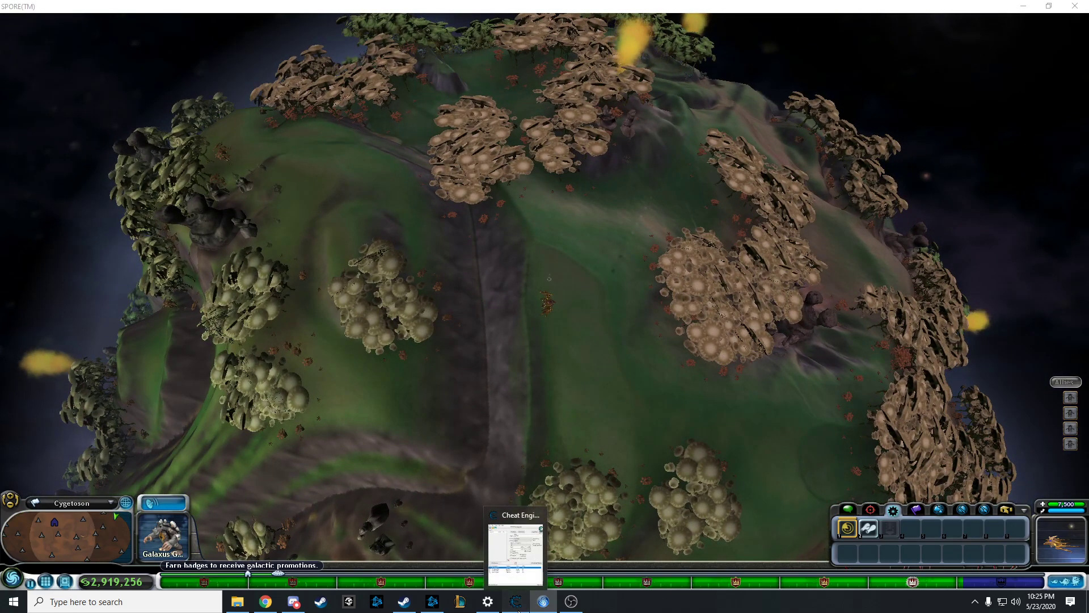
# - Restore the Cheat Engine window, attached to Spore with four saved addresses, over the game
pyautogui.click(514, 544)
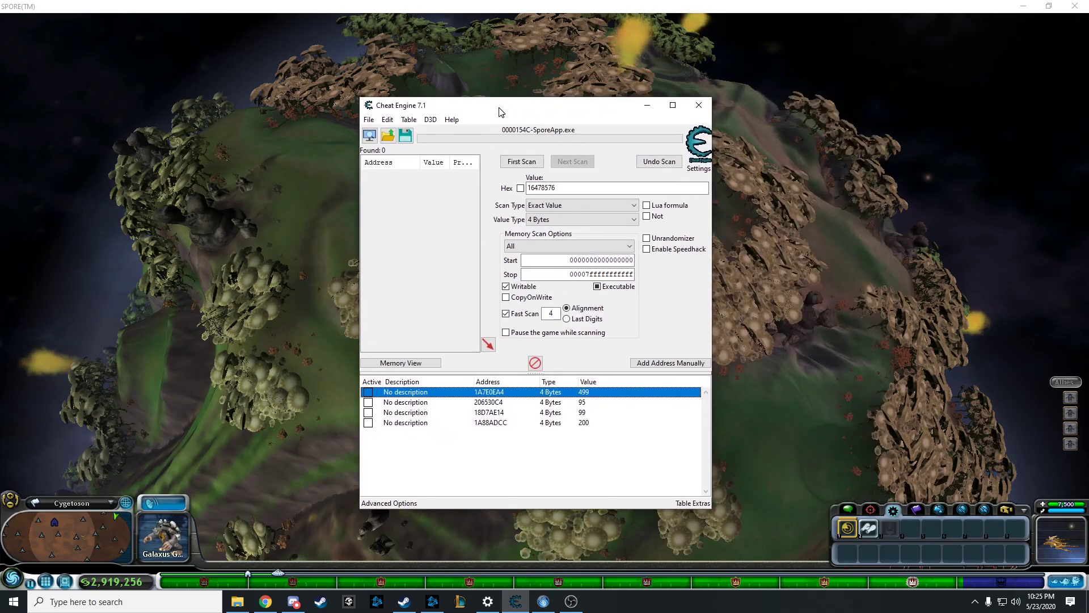
pyautogui.moveTo(448, 484)
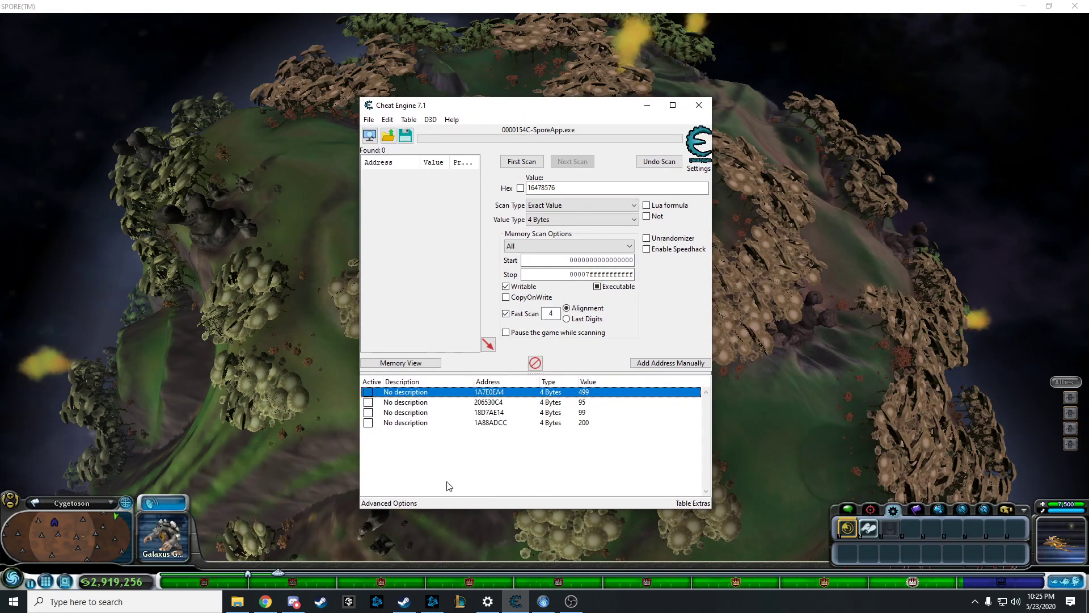
pyautogui.moveTo(487, 419)
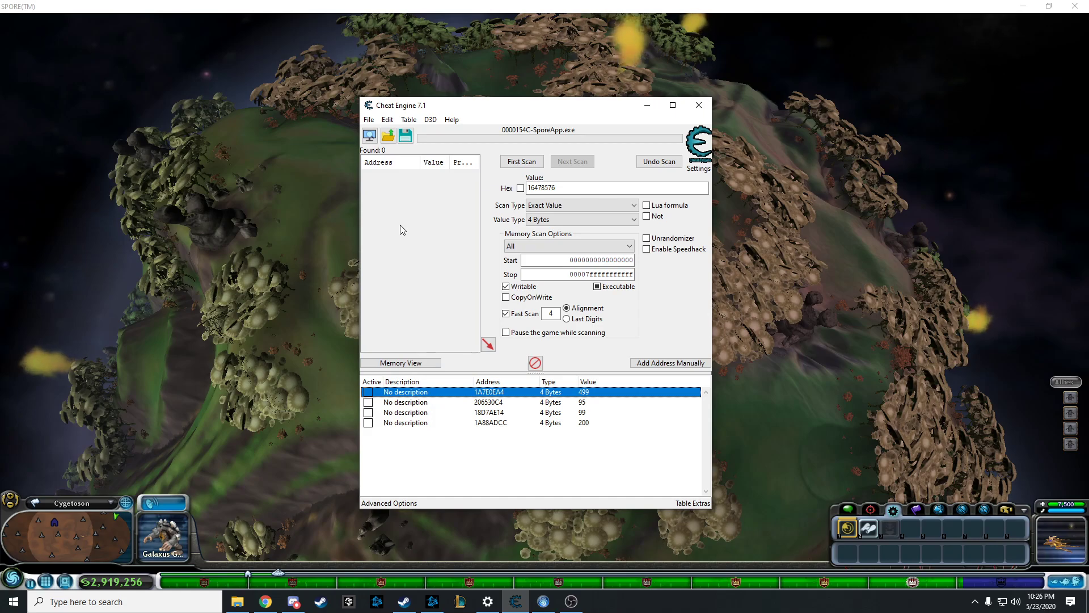
pyautogui.moveTo(487, 105); pyautogui.dragTo(513, 102)
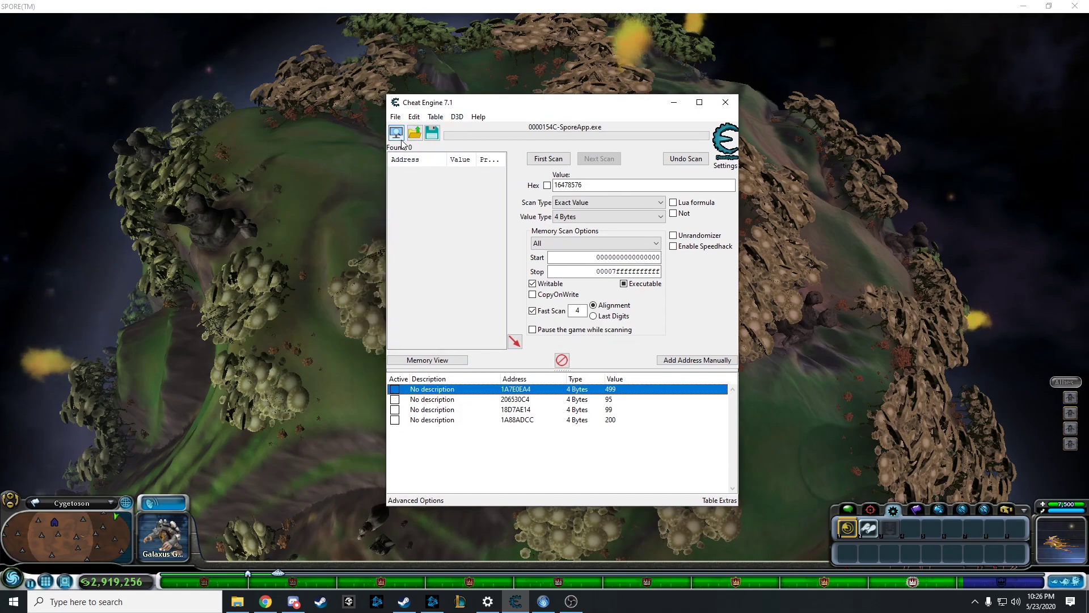
pyautogui.click(396, 133)
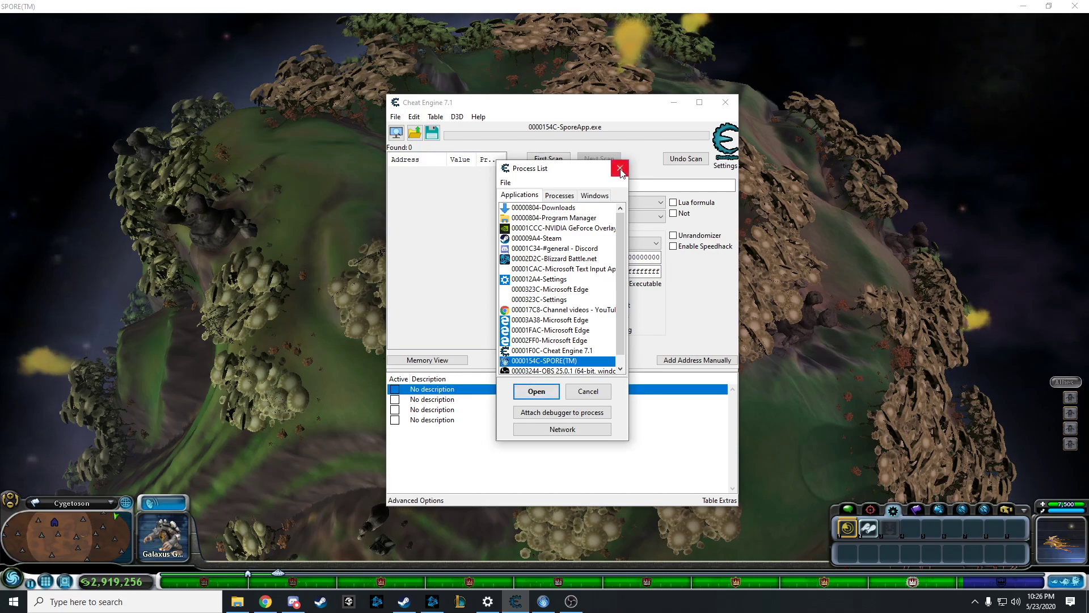
pyautogui.click(534, 391)
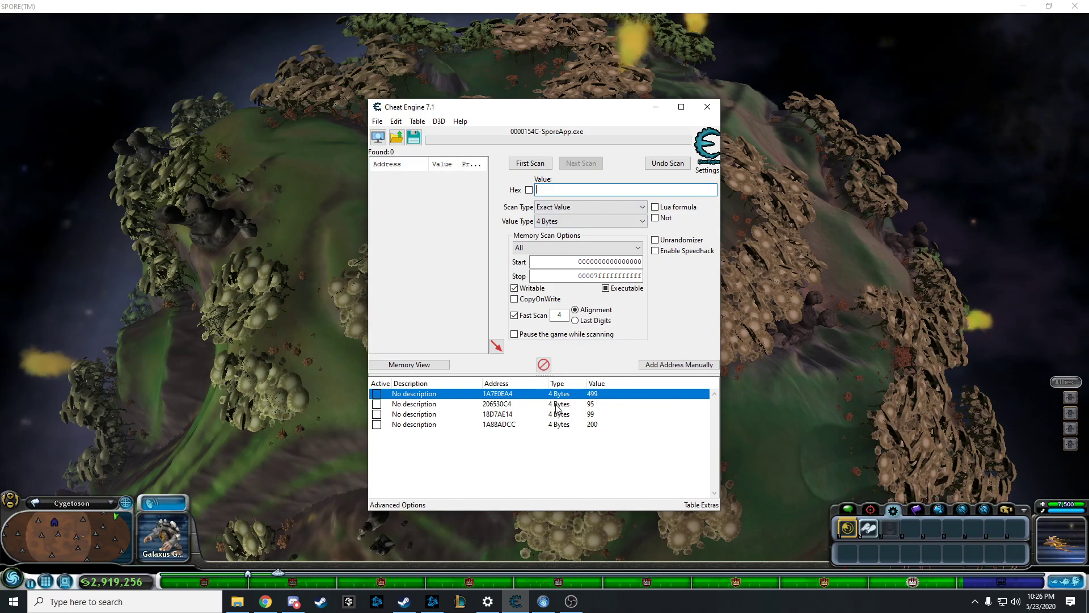
pyautogui.moveTo(841, 458)
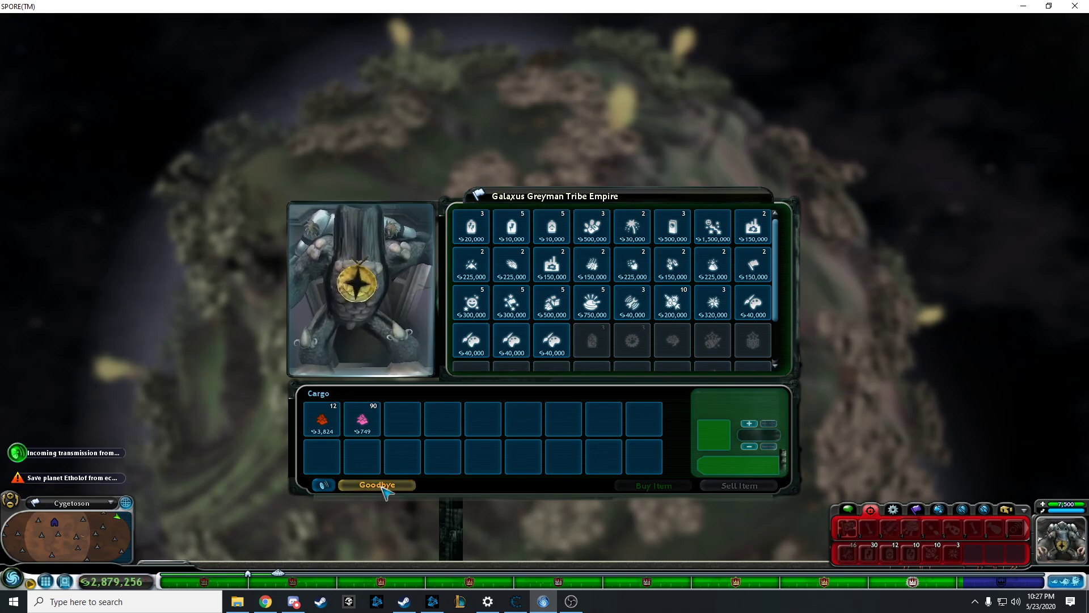
# - Say Goodbye to the Galaxus Greyman Tribe Empire and return to the planet view
pyautogui.click(376, 484)
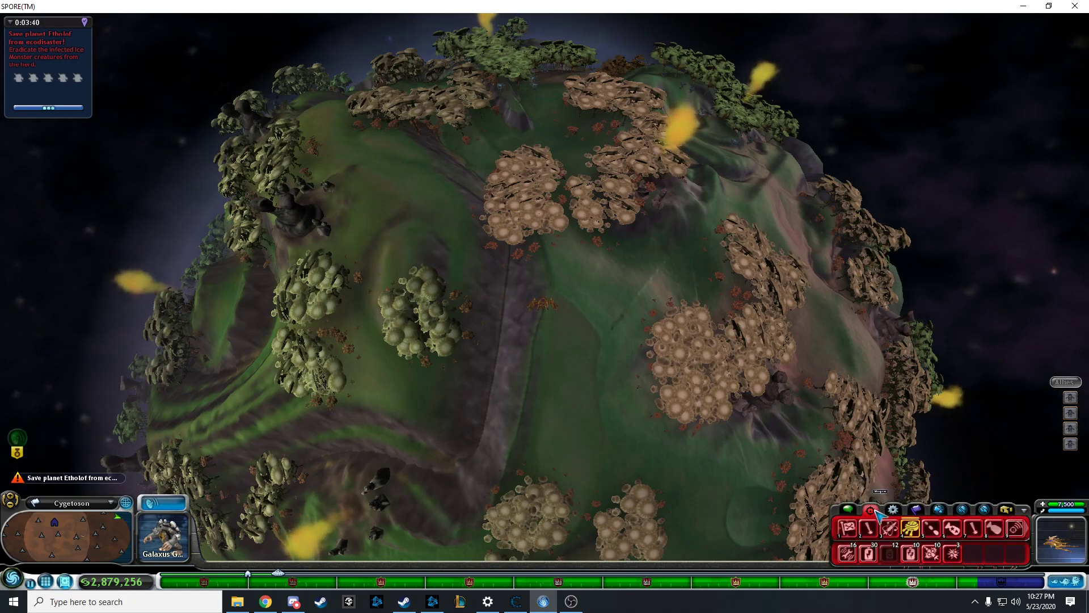
pyautogui.moveTo(792, 512)
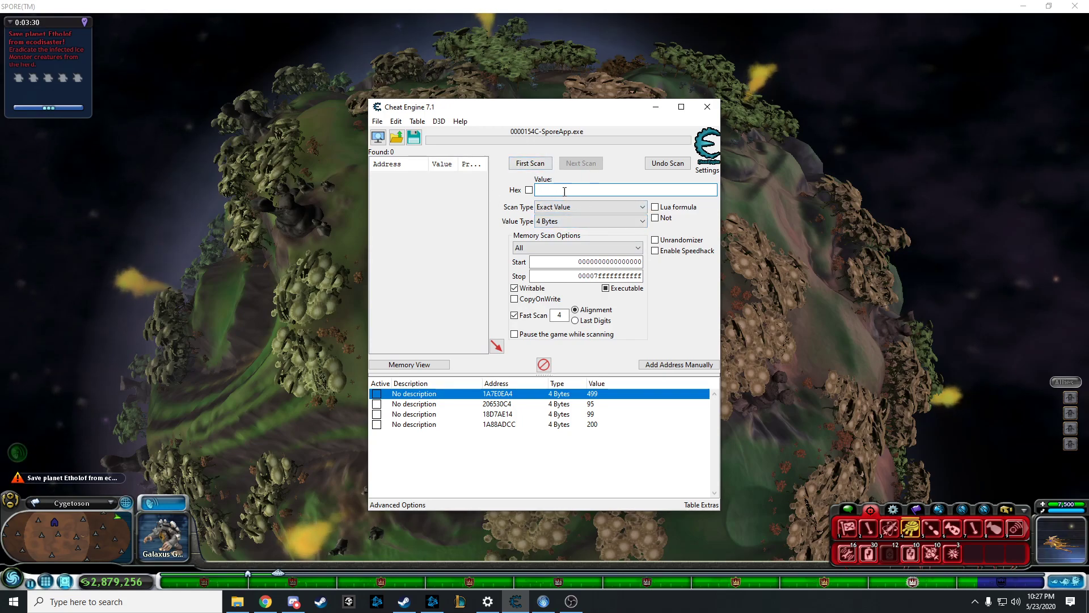
pyautogui.moveTo(866, 554)
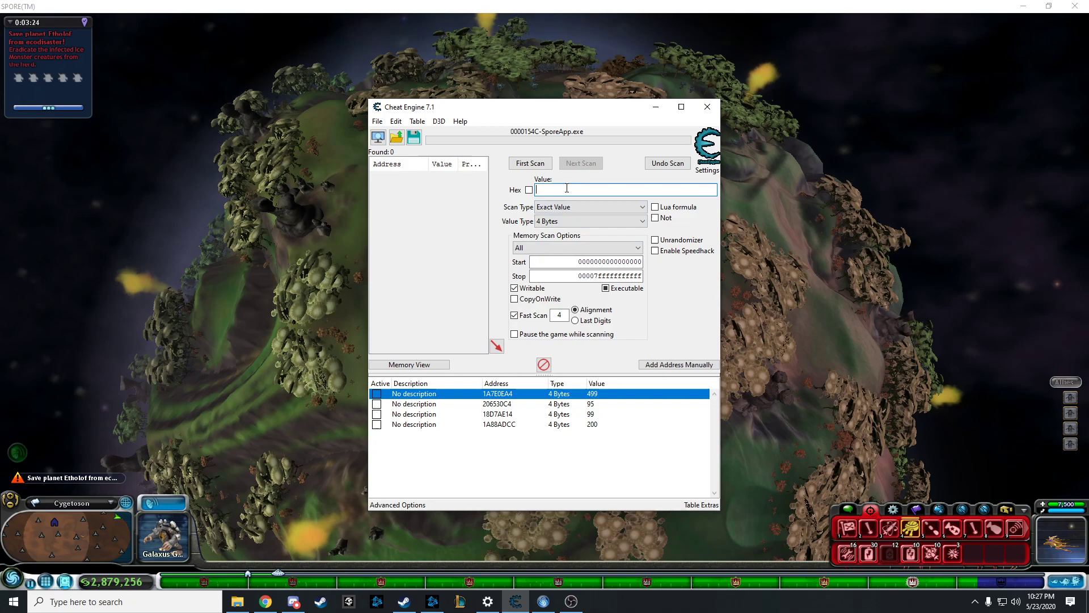
# - Run a First Scan of Spore's memory for the item count value 16
pyautogui.write('16')
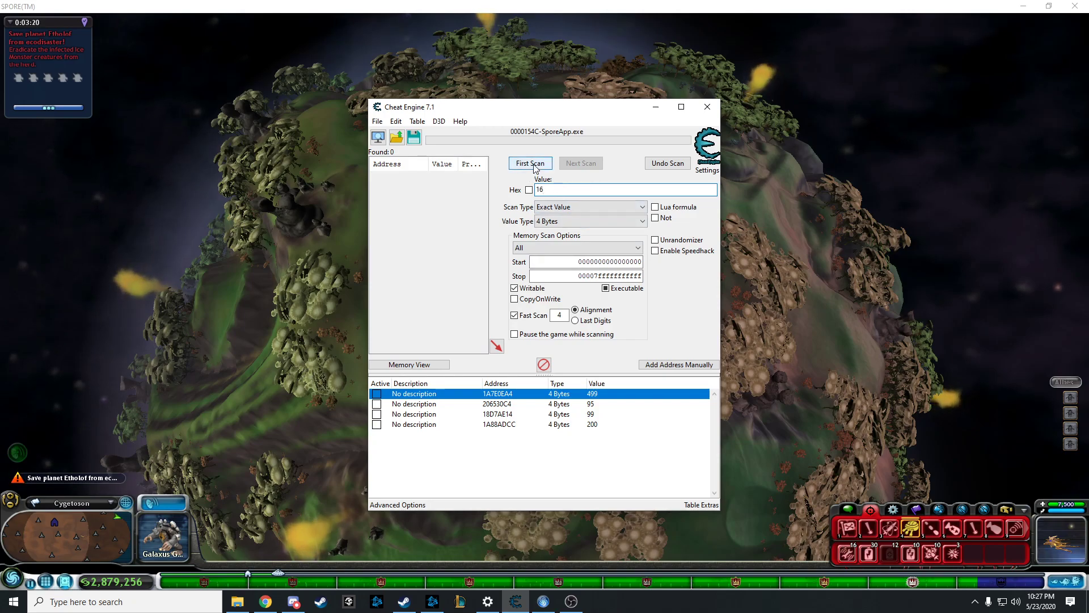
pyautogui.click(530, 163)
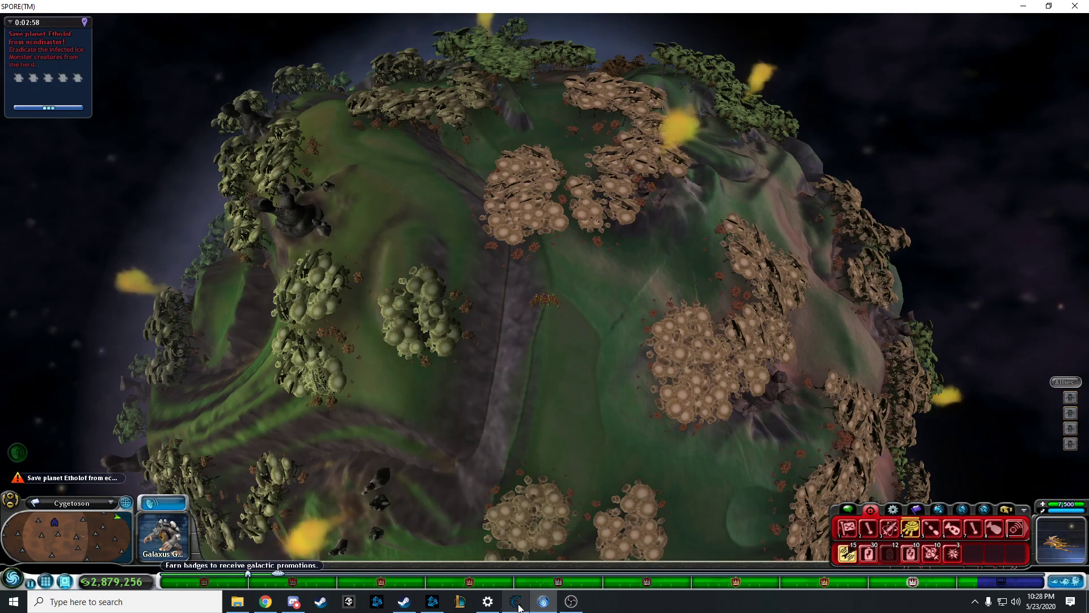
# - Run a Next Scan for the value 15, narrowing the results to two candidate addresses
pyautogui.click(515, 601)
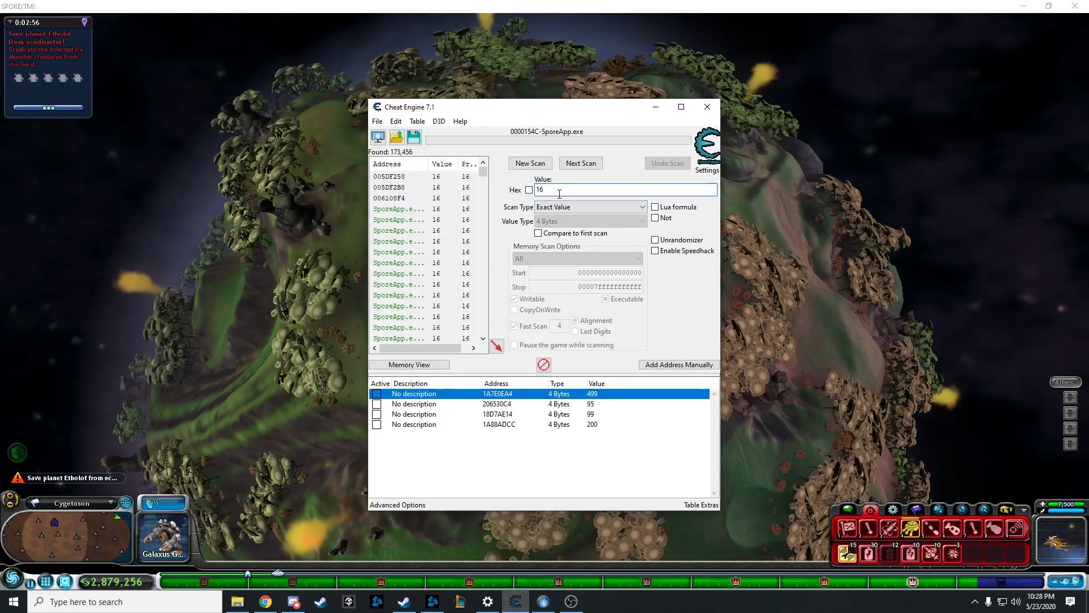
pyautogui.write('15')
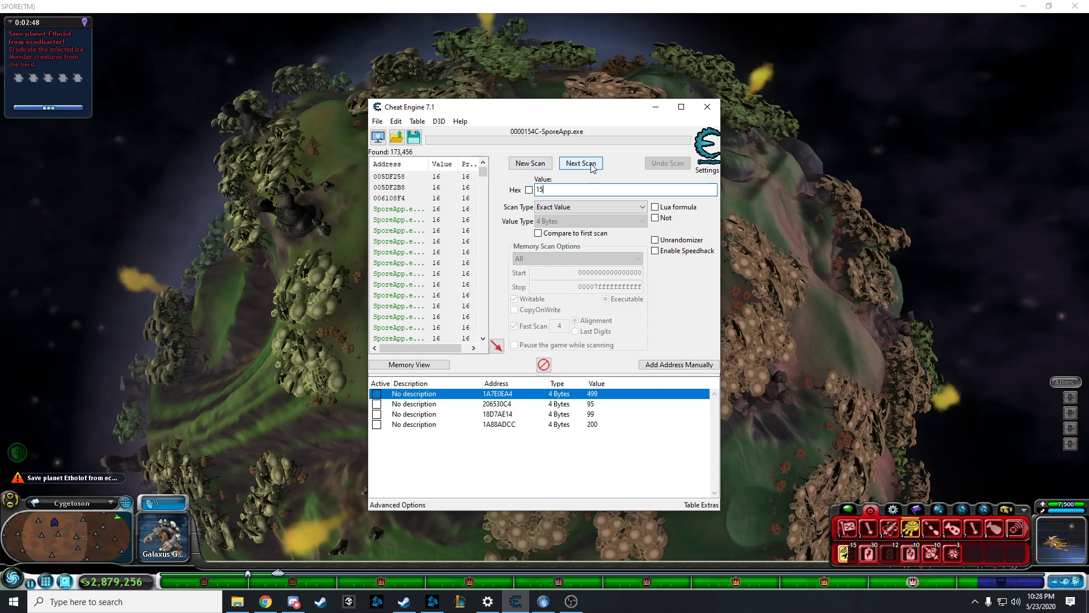
pyautogui.moveTo(474, 169)
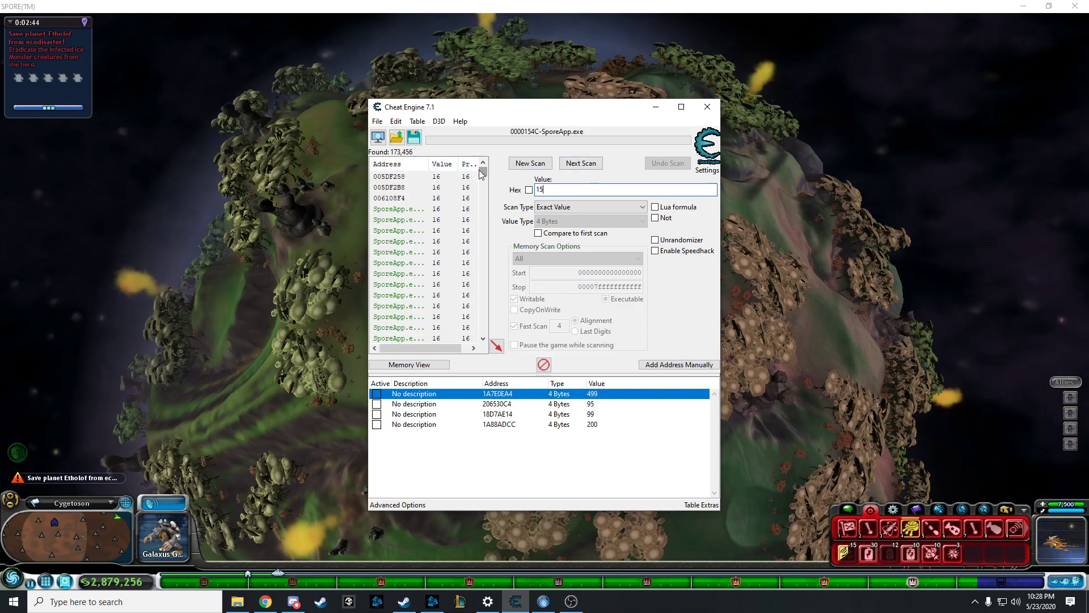
pyautogui.click(580, 162)
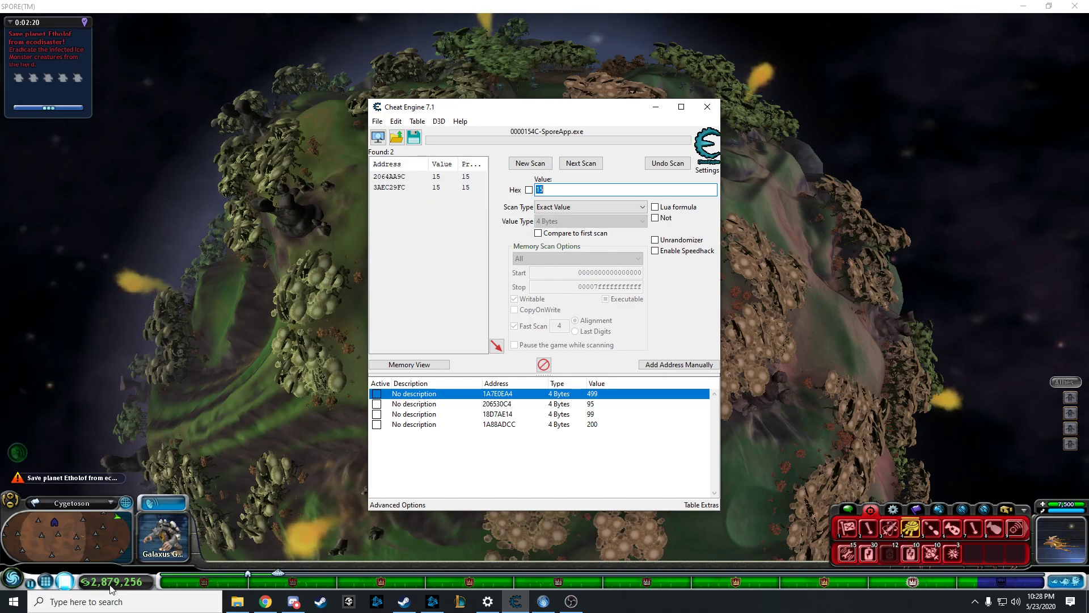
pyautogui.moveTo(394, 258)
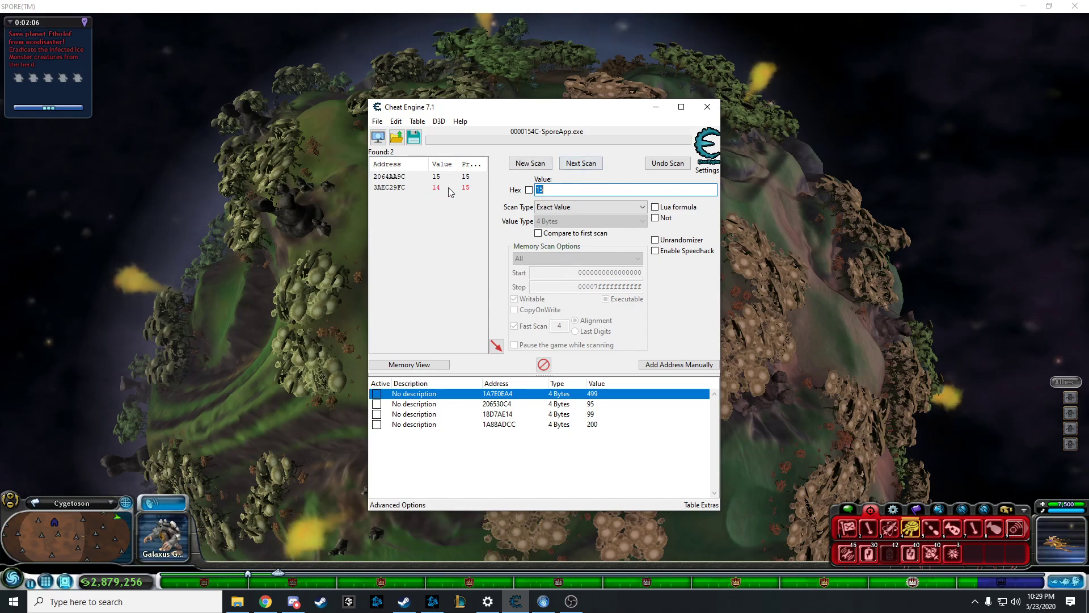
pyautogui.moveTo(436, 194)
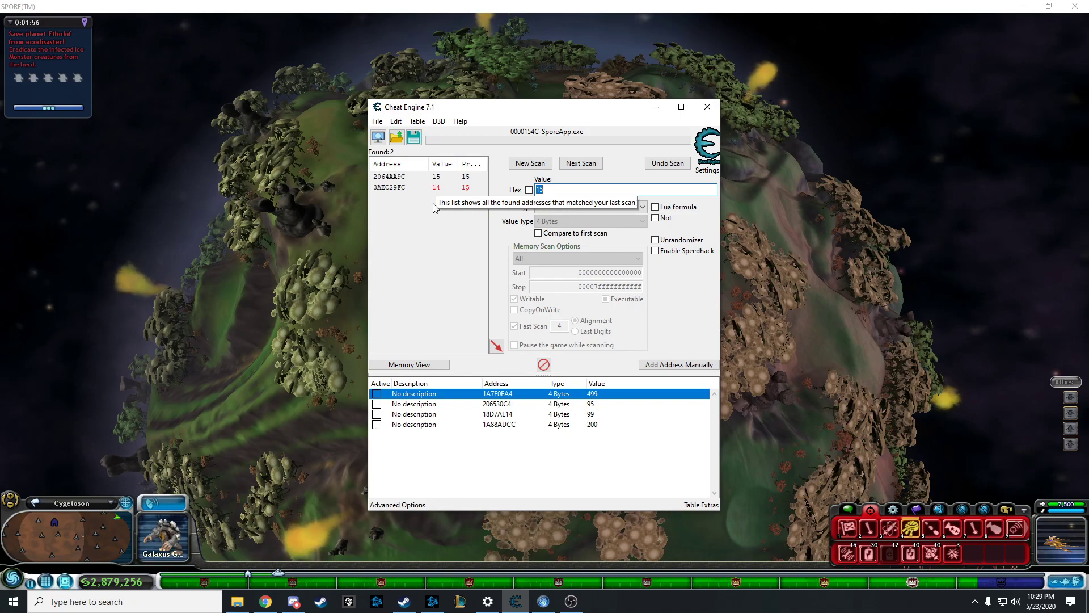
pyautogui.moveTo(445, 193)
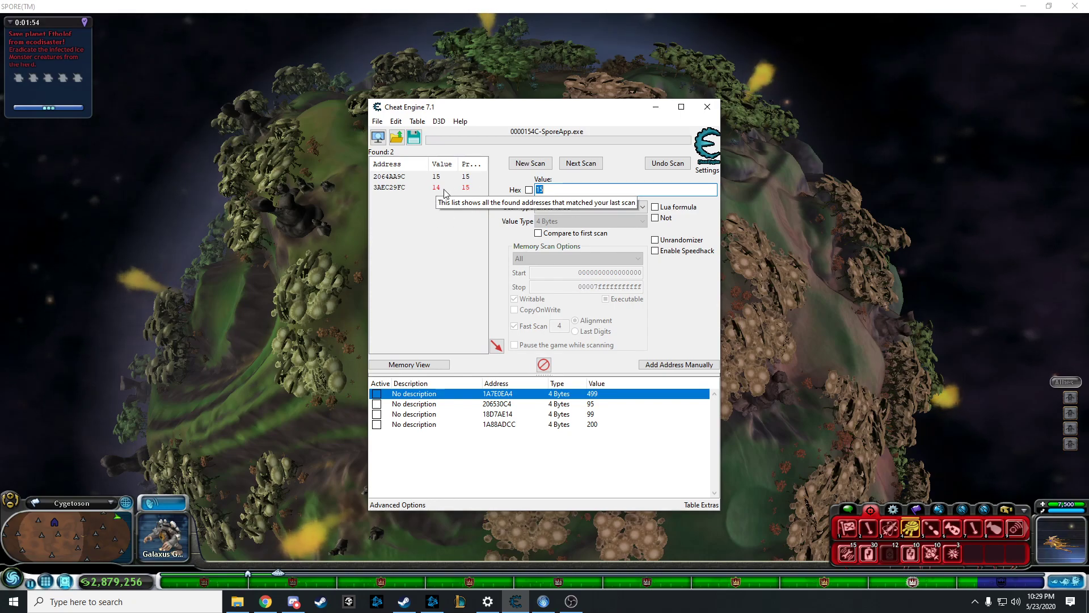
pyautogui.moveTo(481, 194)
pyautogui.write('14')
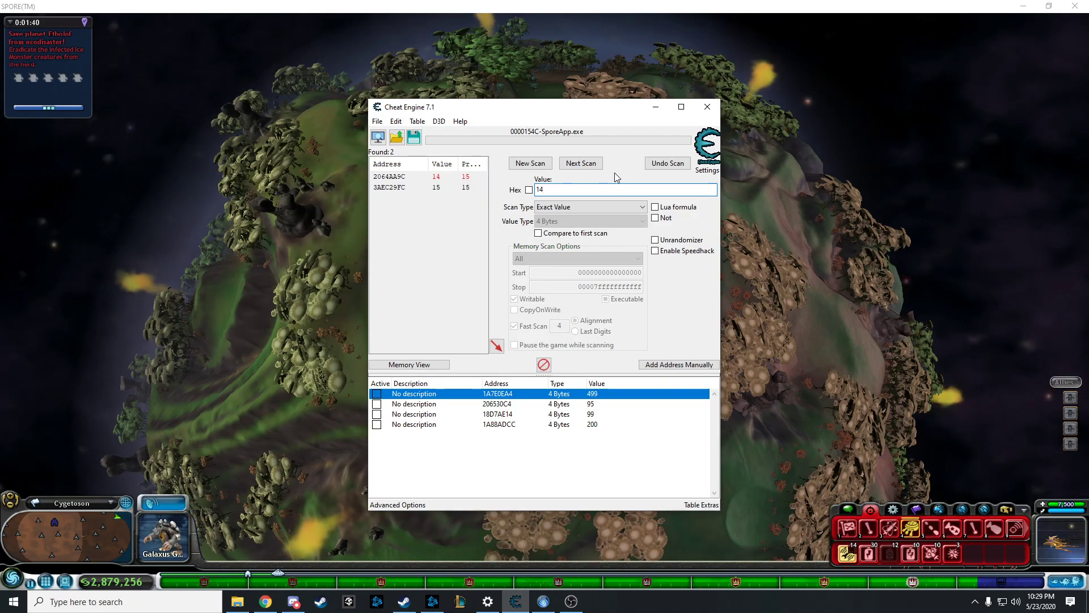
# - Narrow the scan to the address holding 14 and change its value (2064AA9C) to 999
pyautogui.click(580, 162)
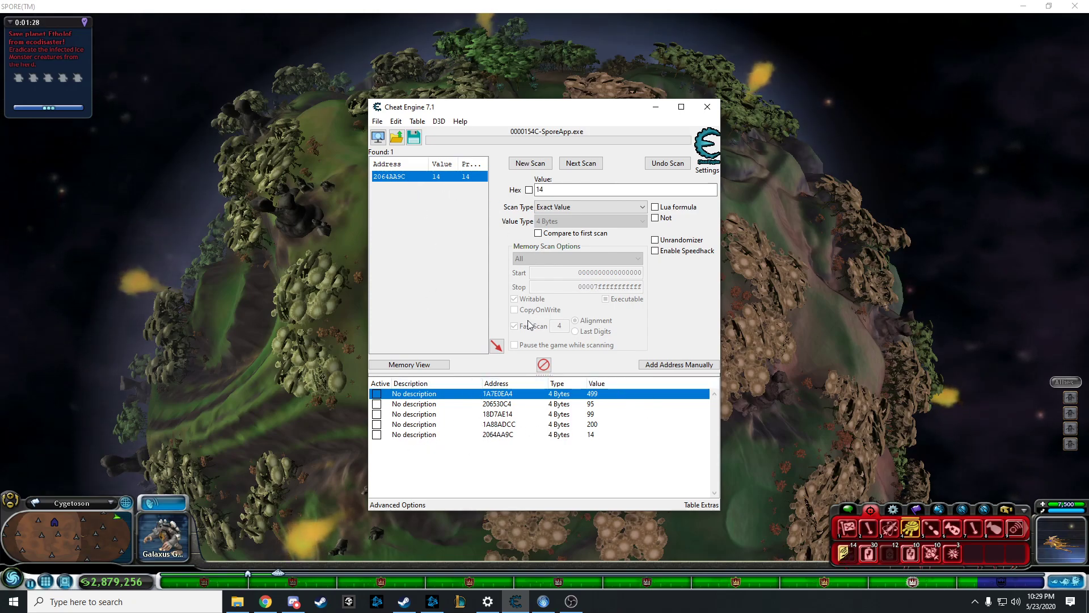
pyautogui.click(497, 434)
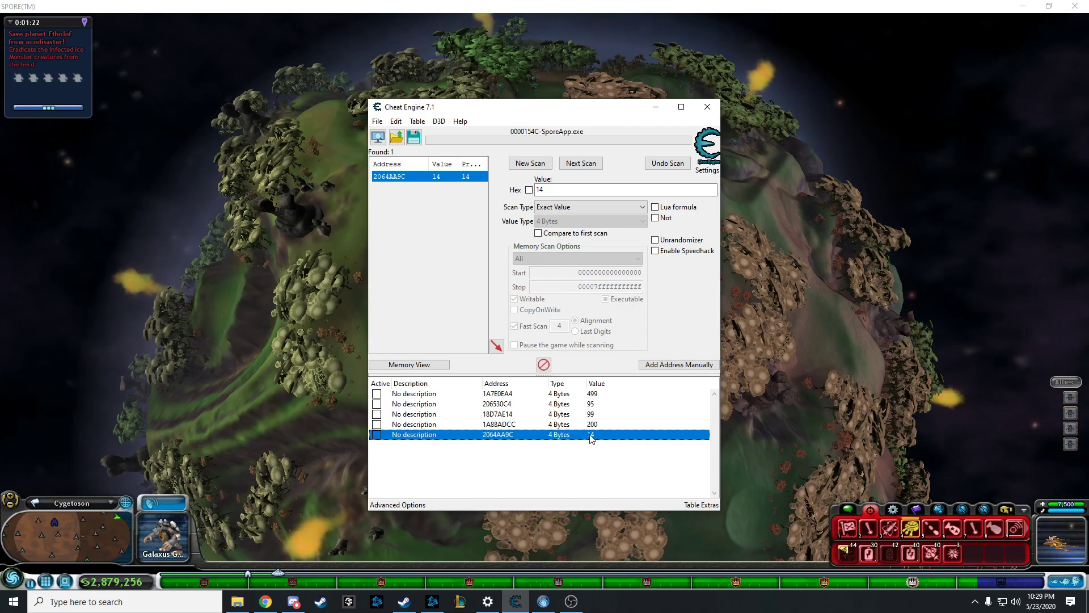
pyautogui.doubleClick(590, 435)
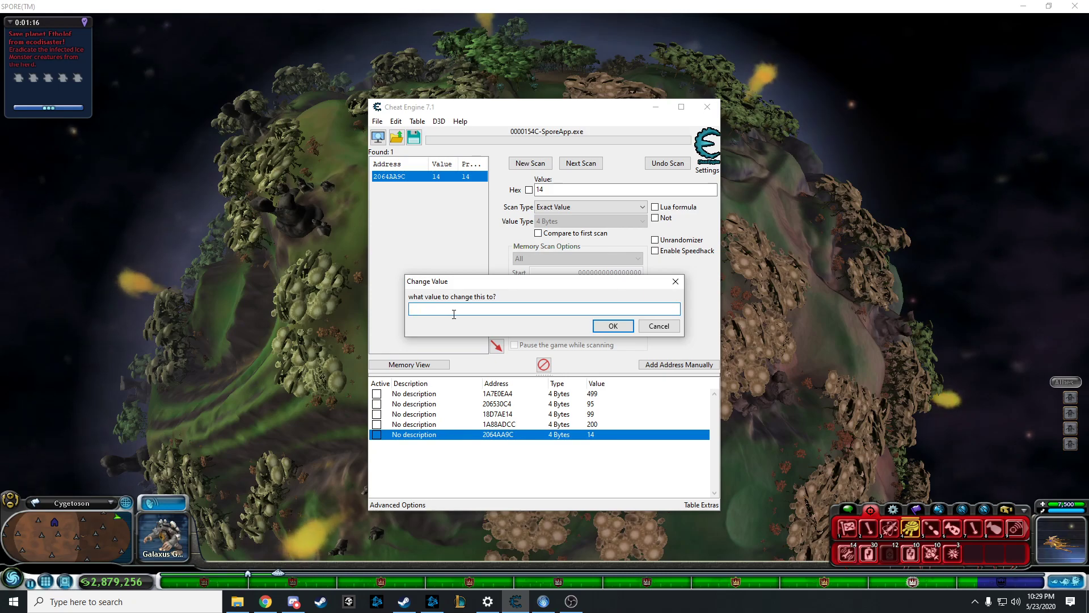
pyautogui.write('999')
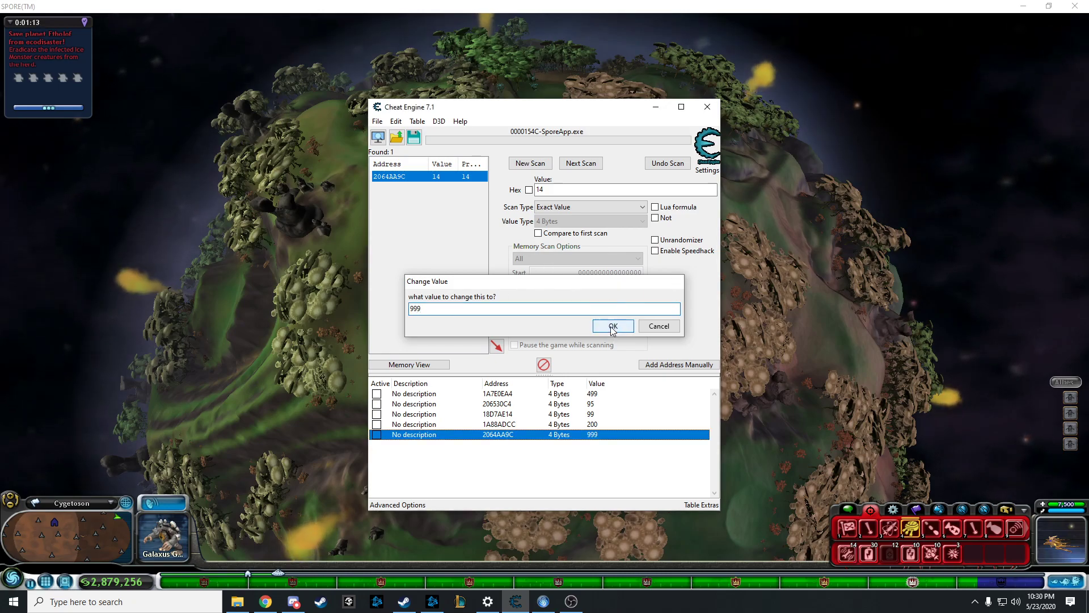
pyautogui.click(611, 326)
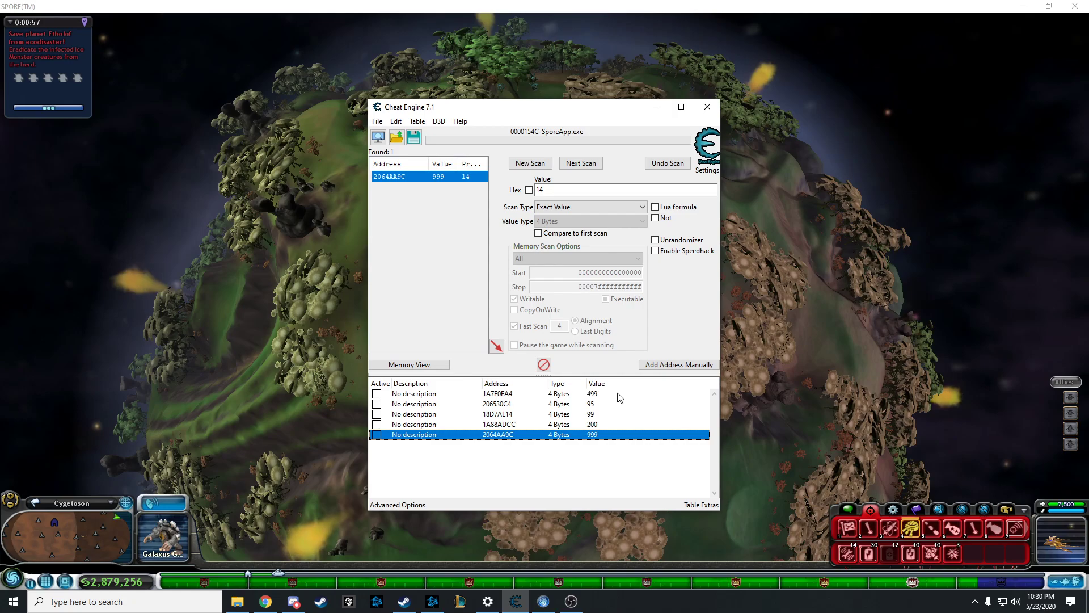
pyautogui.moveTo(921, 487)
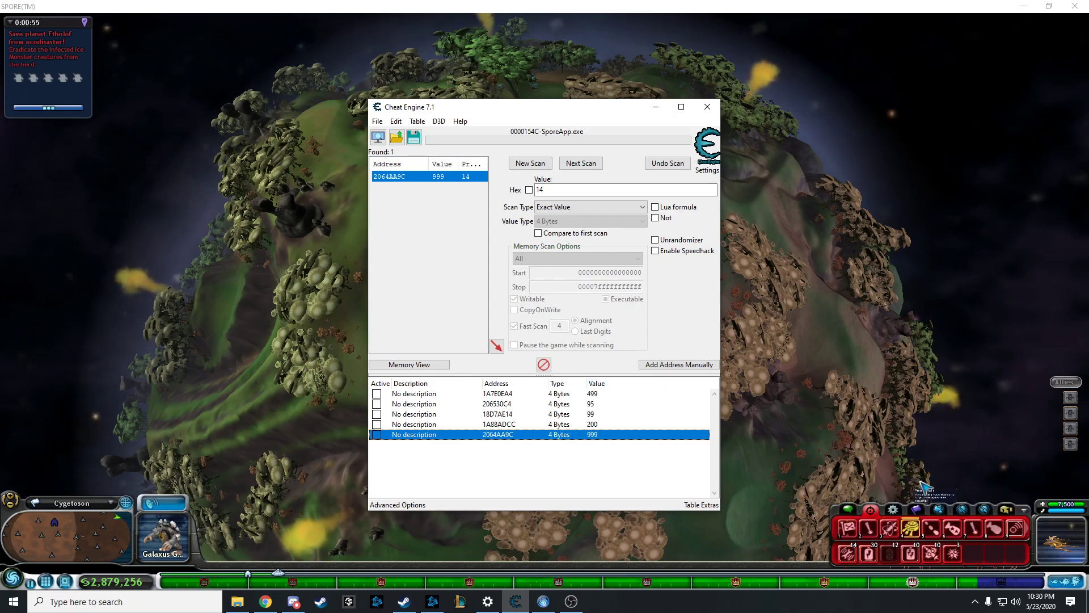
pyautogui.moveTo(913, 472)
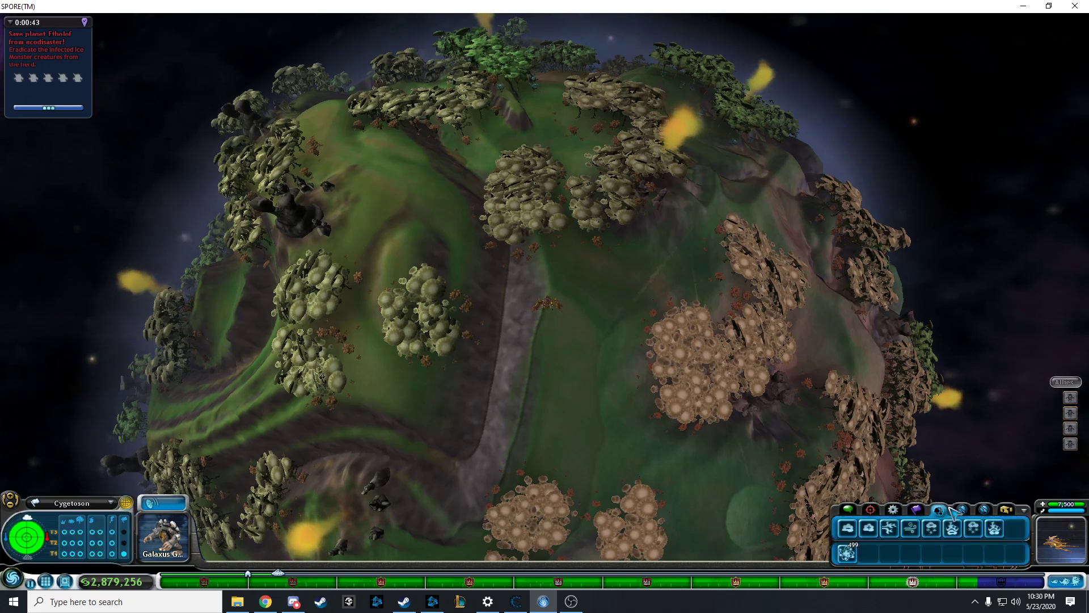
# - Show the spaceship's repair and energy tools to inspect the Energy Pack count
pyautogui.click(939, 509)
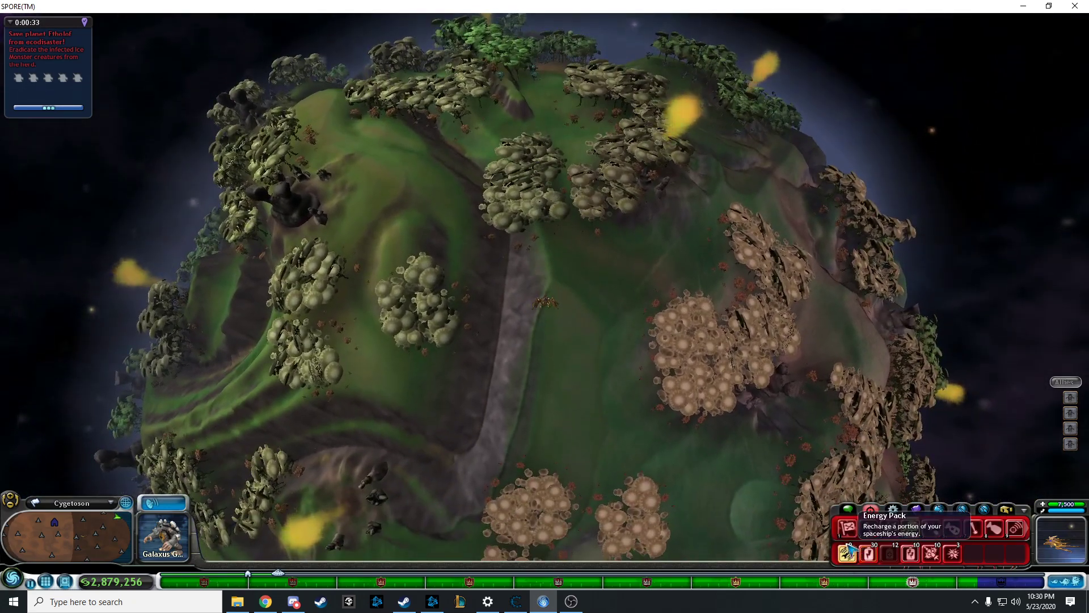
pyautogui.moveTo(864, 554)
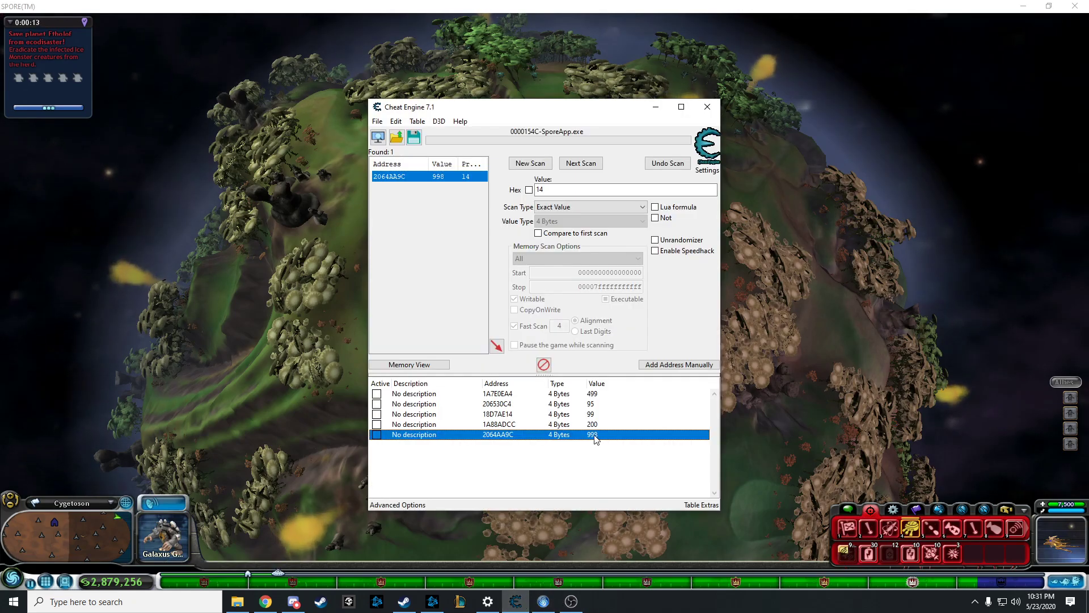
pyautogui.moveTo(606, 442)
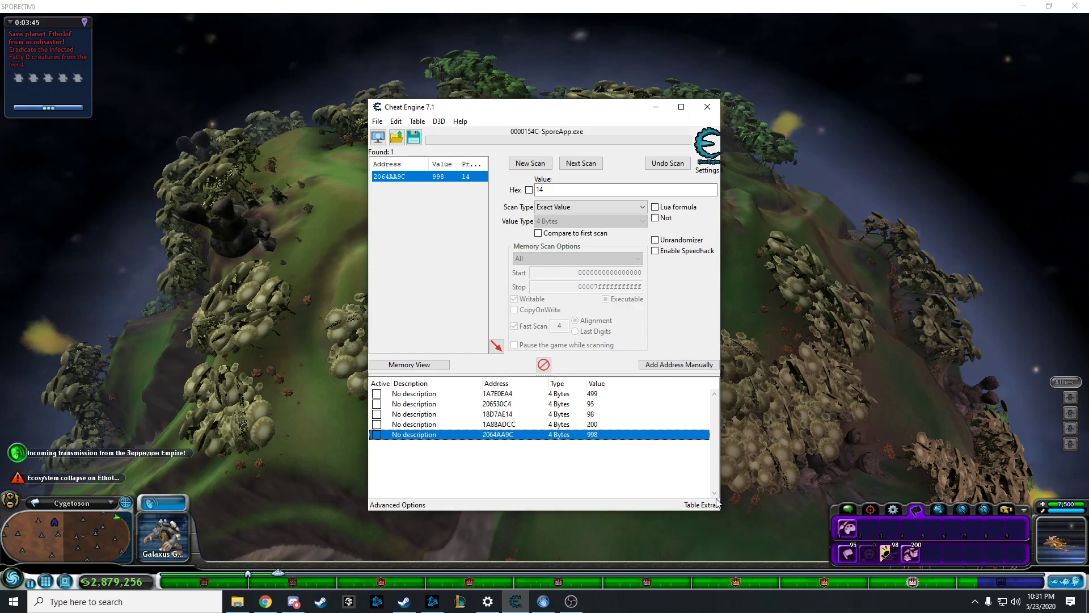
pyautogui.moveTo(756, 447)
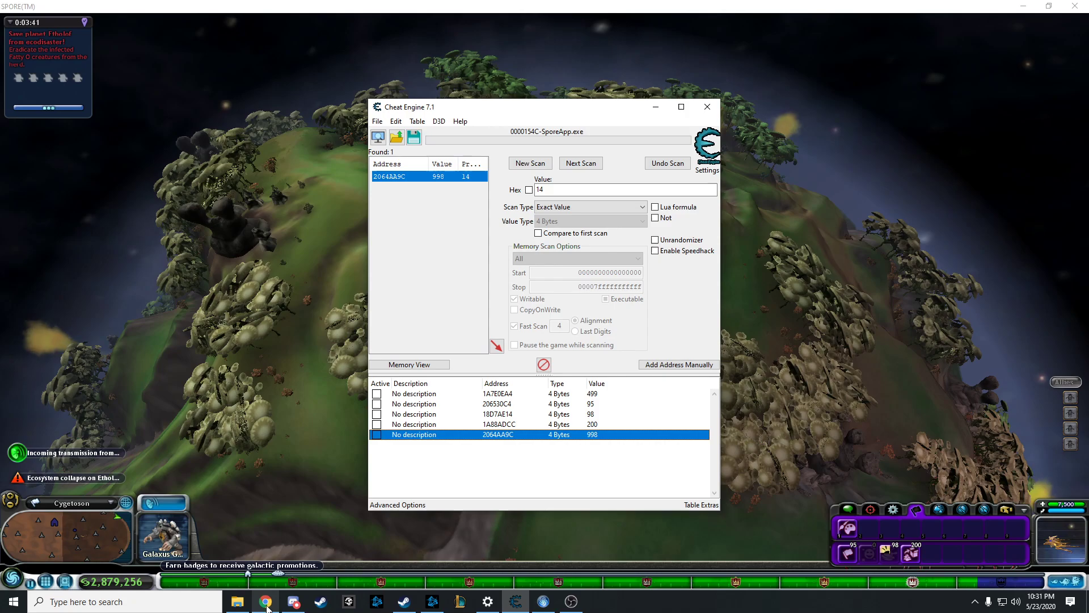
# - Scroll through ModDB's Spore downloads list past Forgotten Spore, BetterSpore and Sporedum mods
pyautogui.click(265, 602)
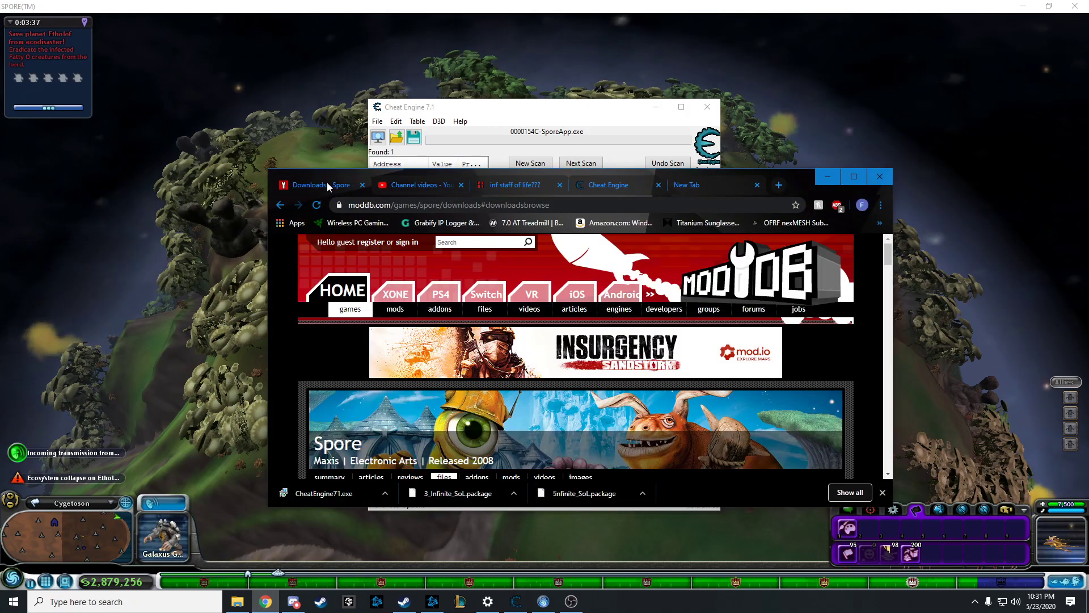
pyautogui.scroll(-3)
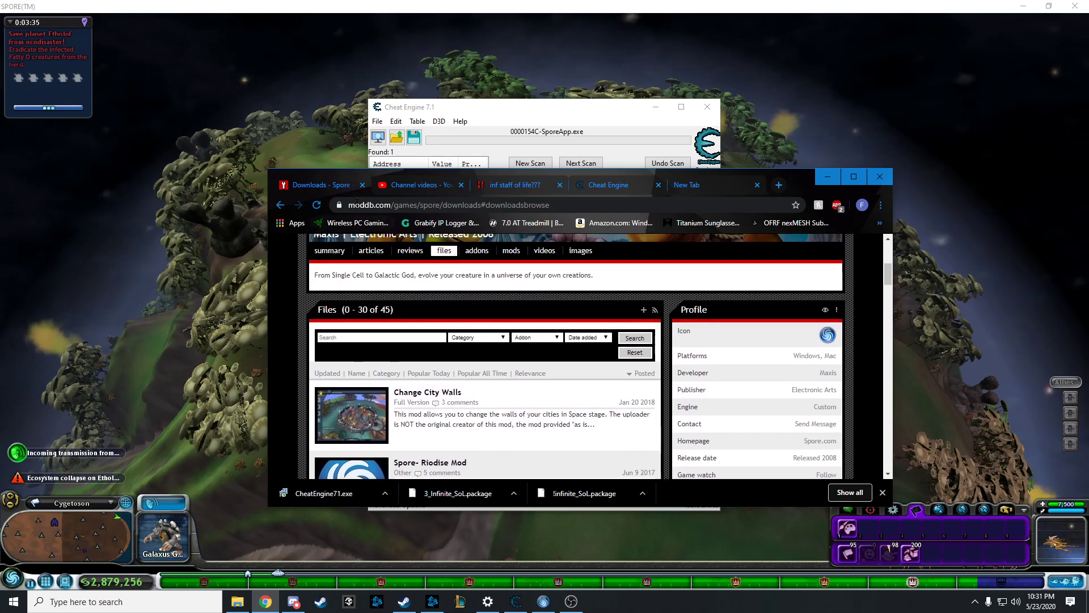
pyautogui.scroll(-3)
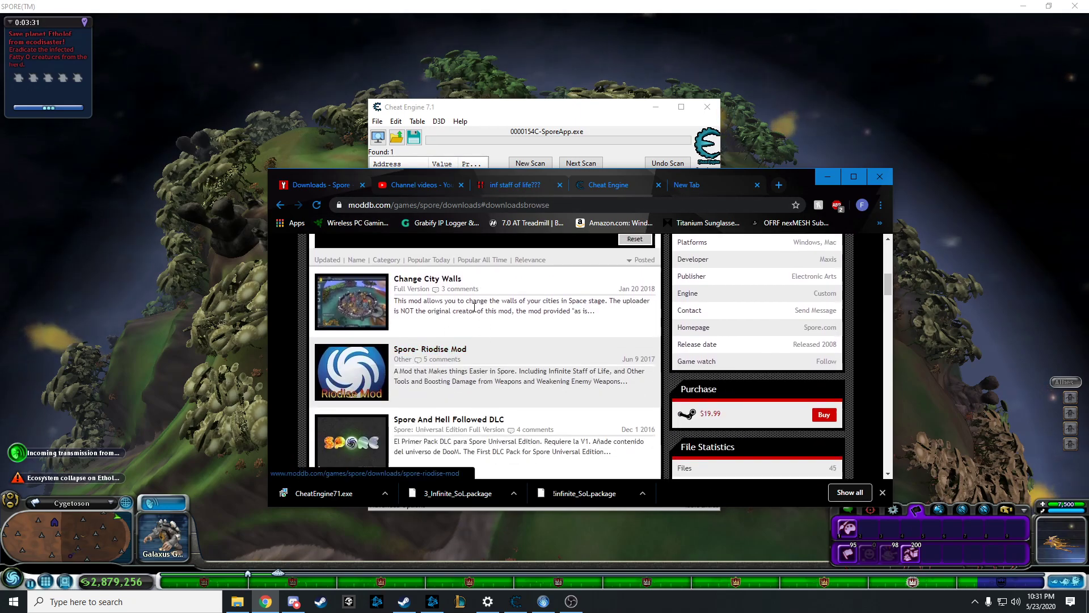
pyautogui.scroll(-3)
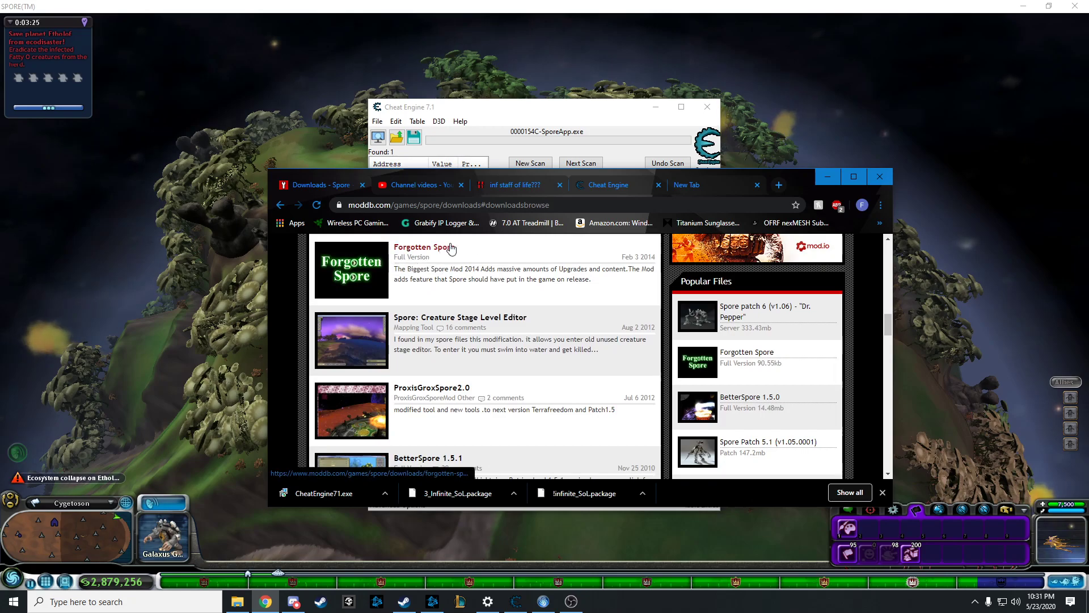
pyautogui.scroll(-3)
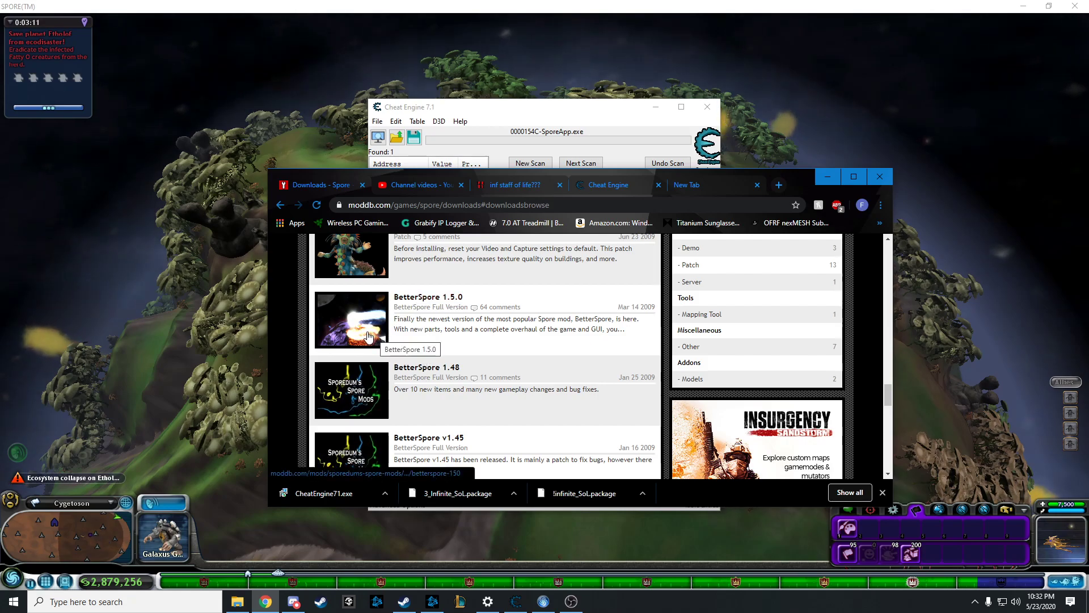
pyautogui.moveTo(336, 248)
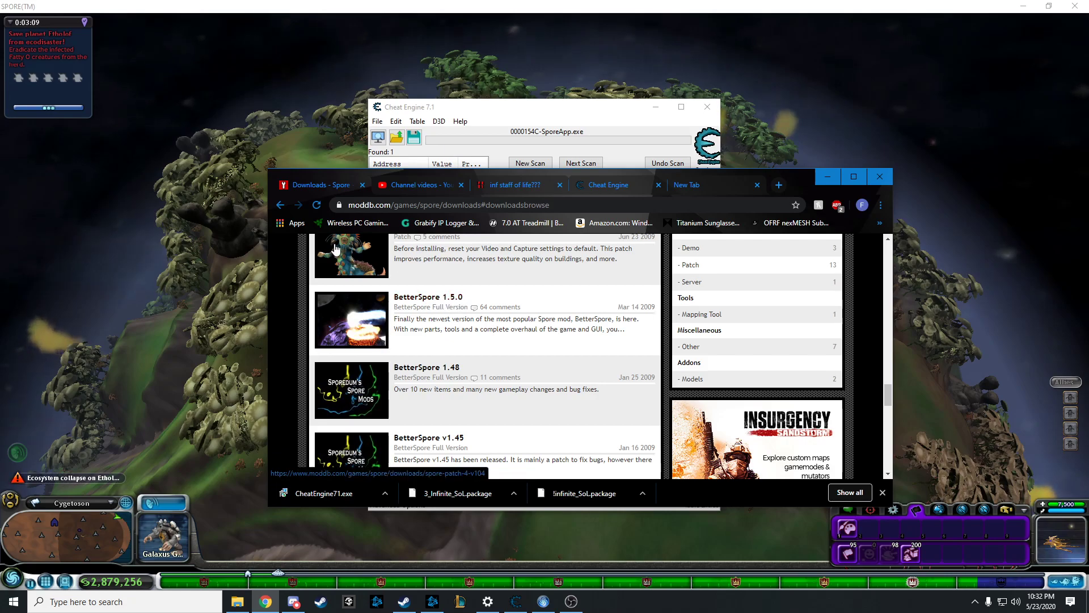
pyautogui.scroll(-3)
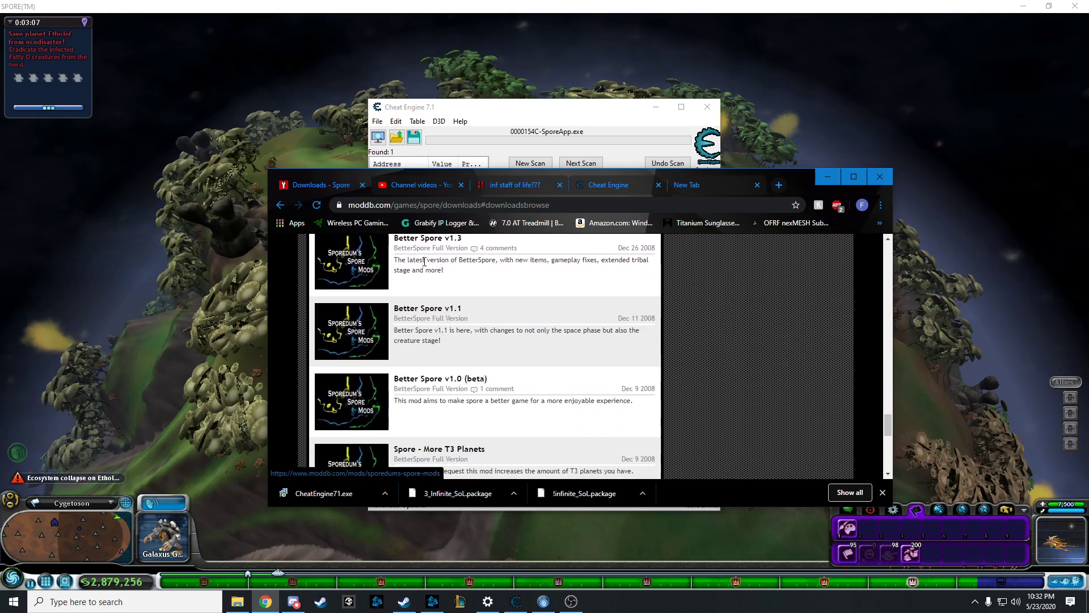
pyautogui.scroll(-3)
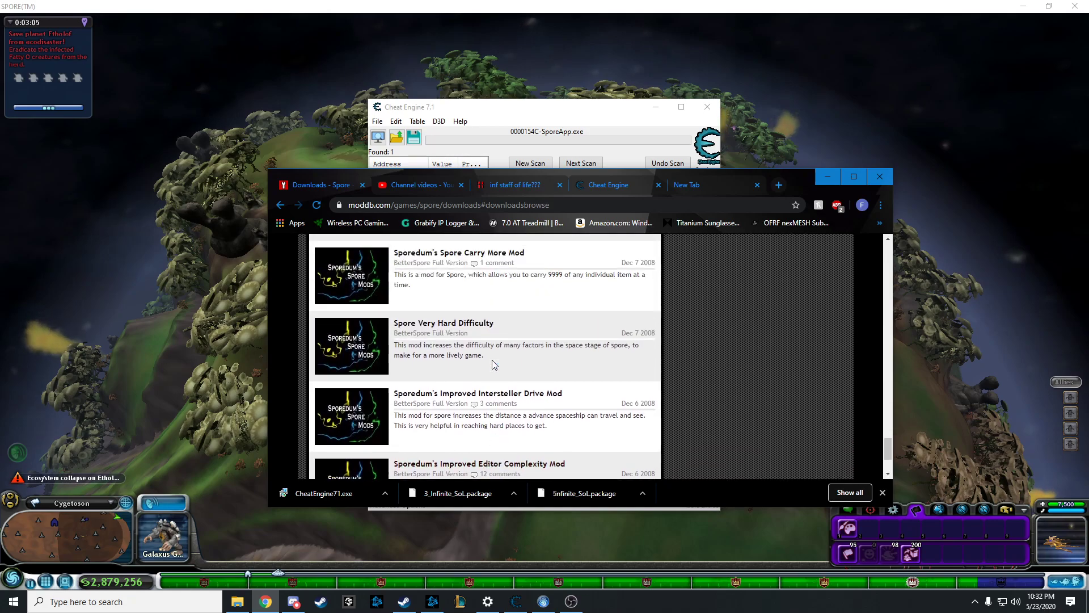
pyautogui.scroll(-3)
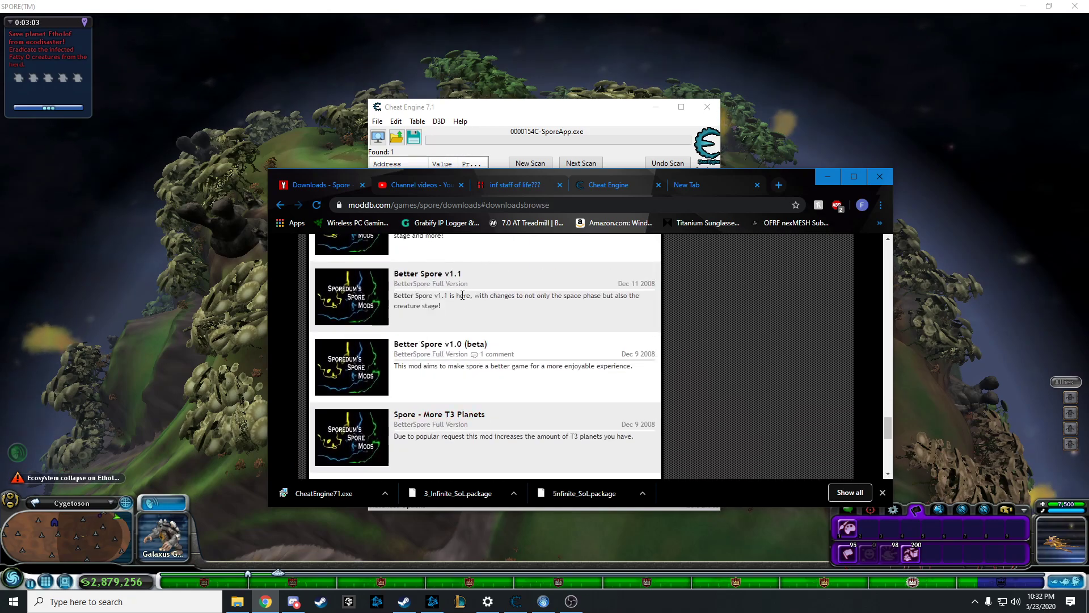
pyautogui.scroll(3)
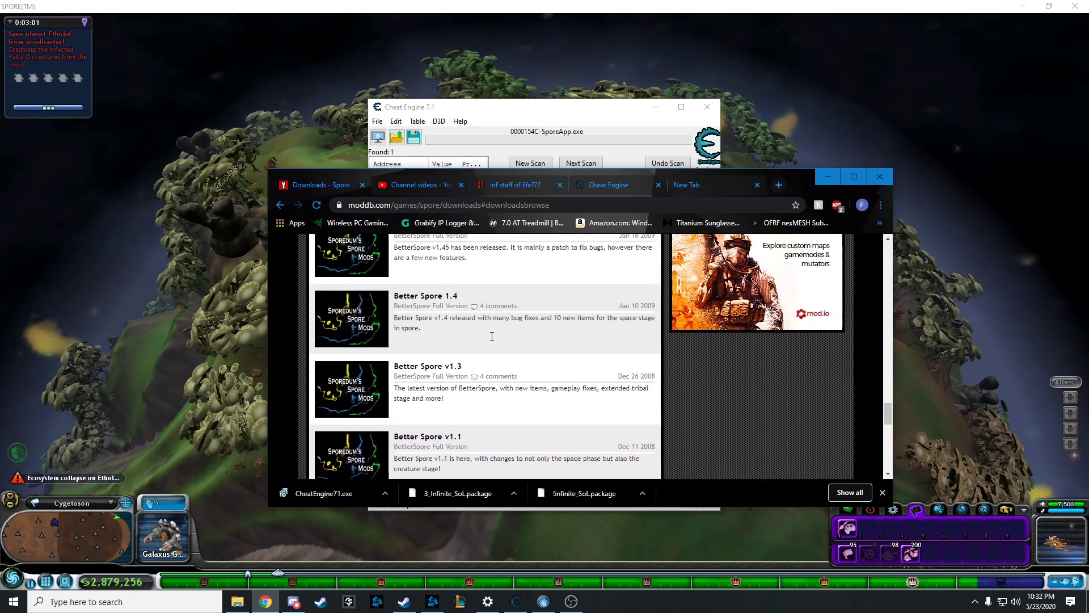
pyautogui.scroll(-3)
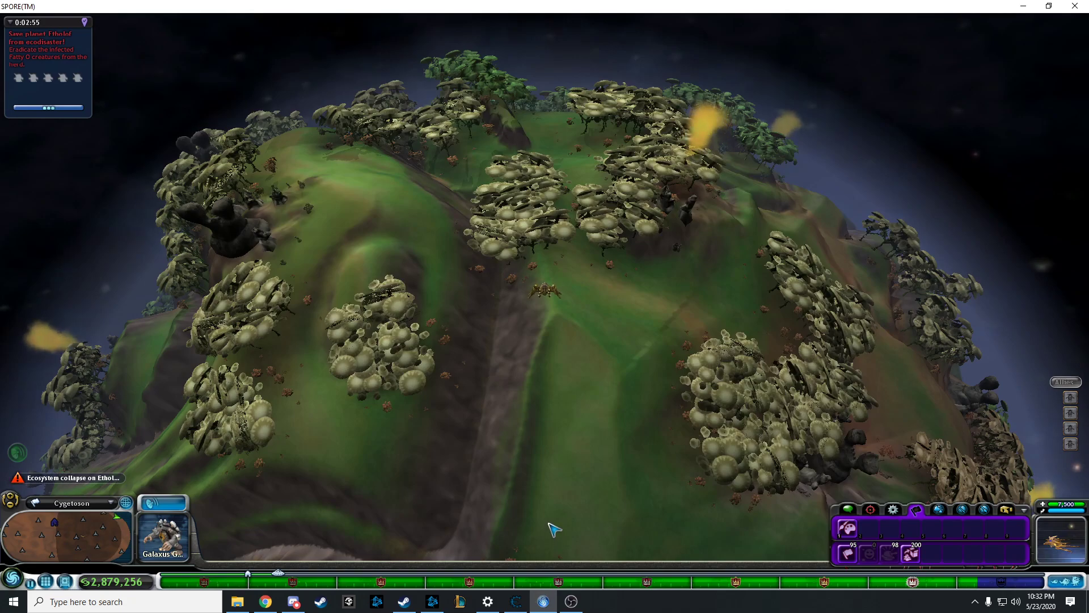
pyautogui.moveTo(540, 436)
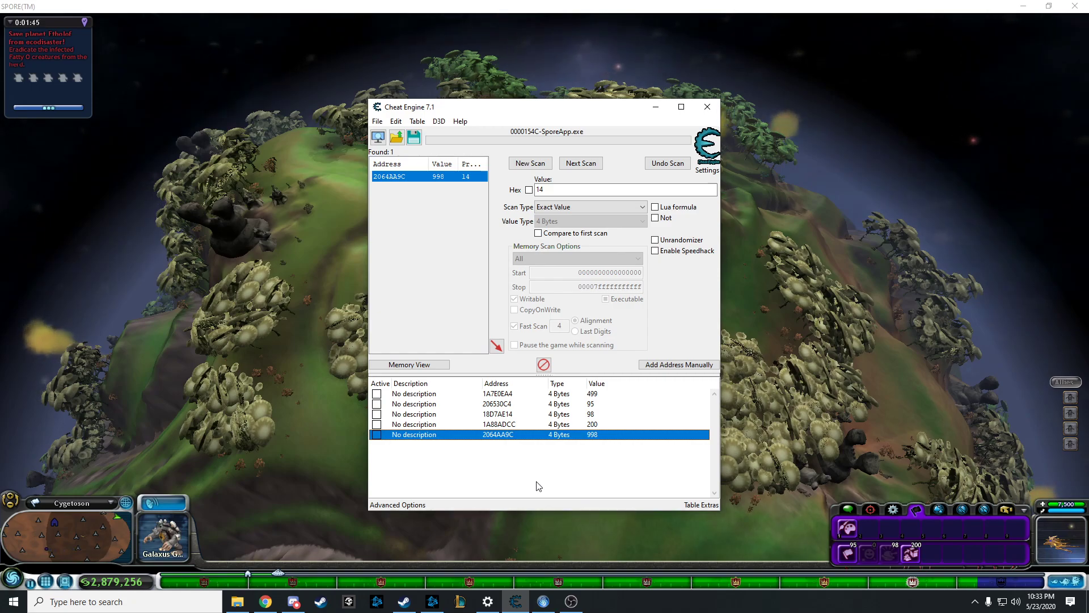
pyautogui.moveTo(503, 172)
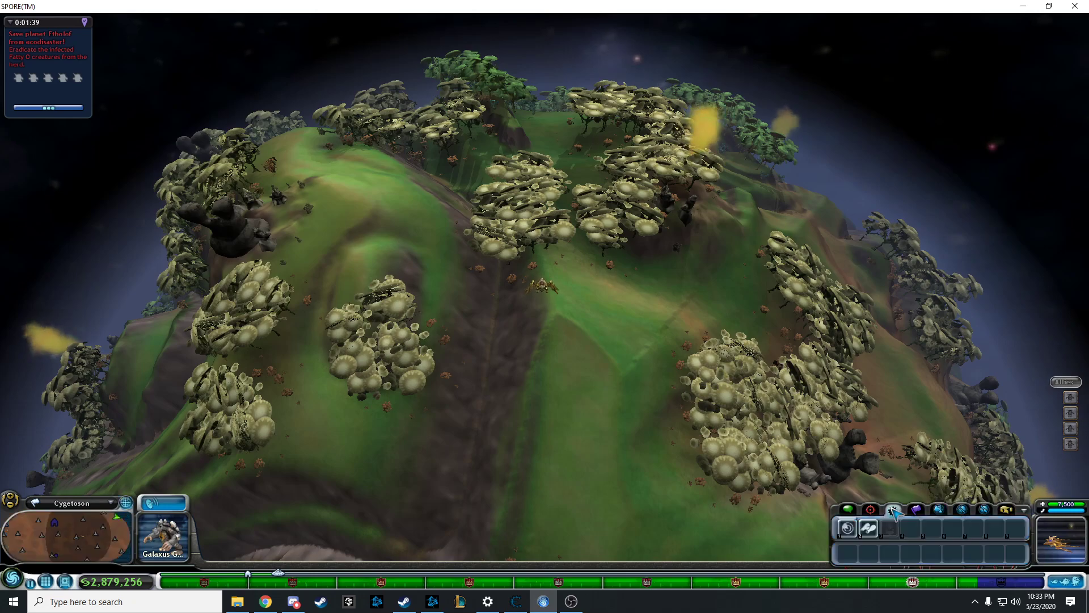
# - Switch to another spaceship tool group showing a 499-count item
pyautogui.click(871, 509)
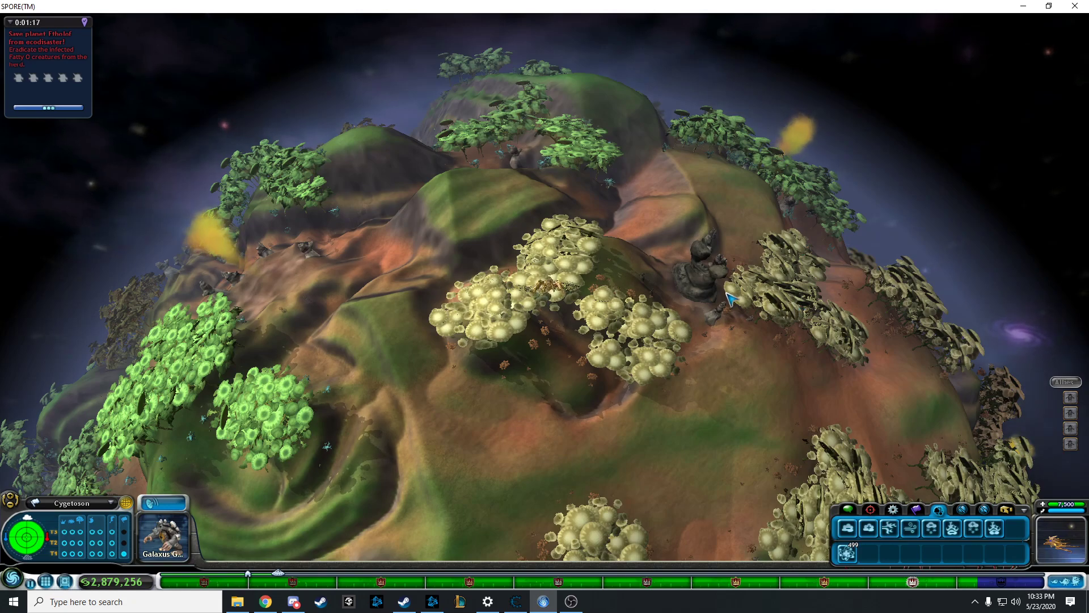
pyautogui.moveTo(716, 268)
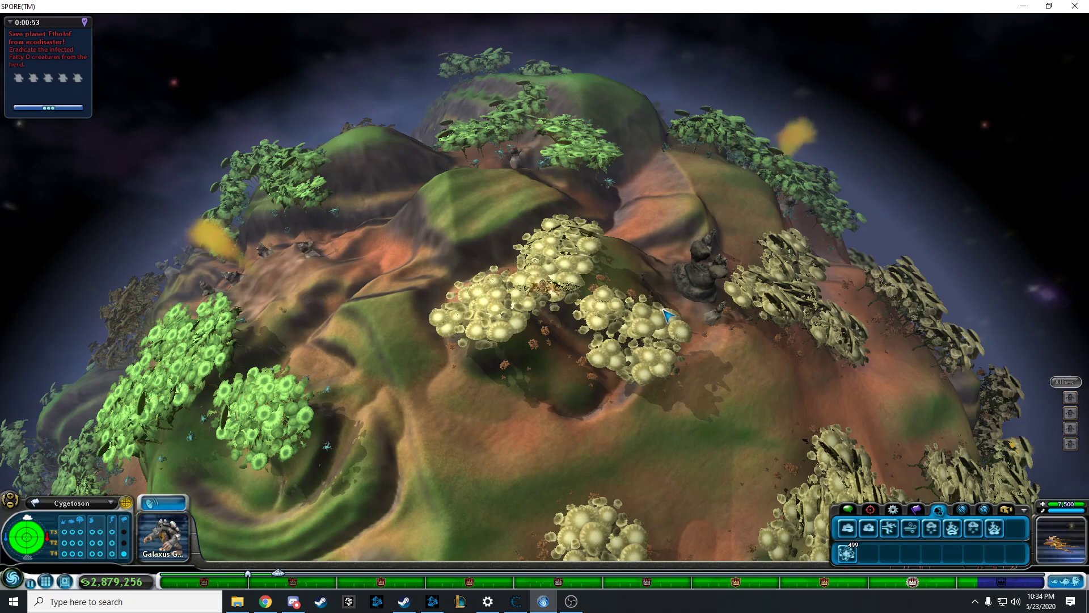
pyautogui.moveTo(198, 409)
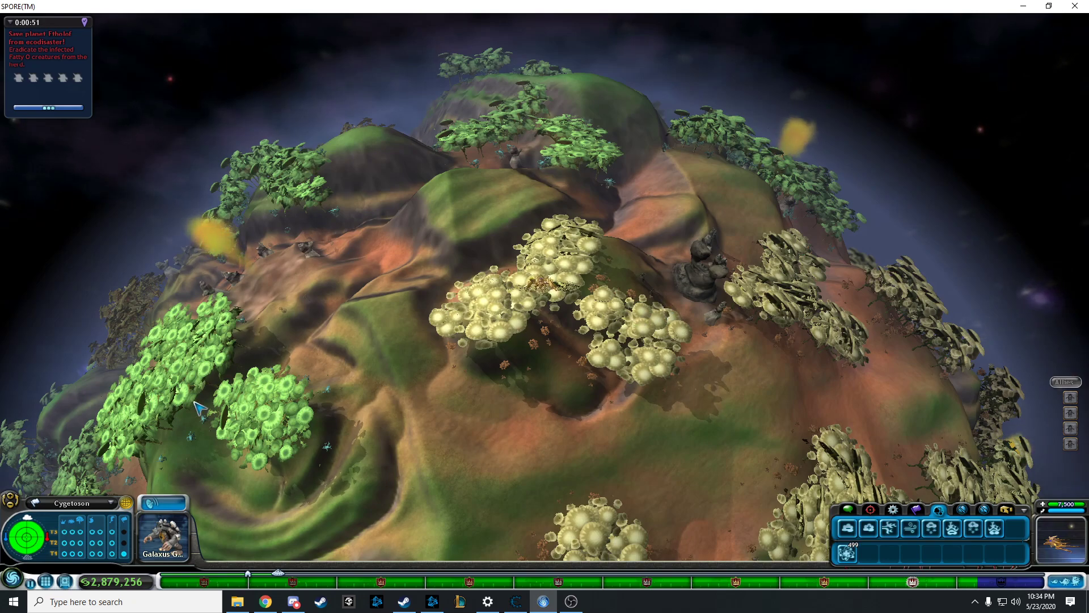